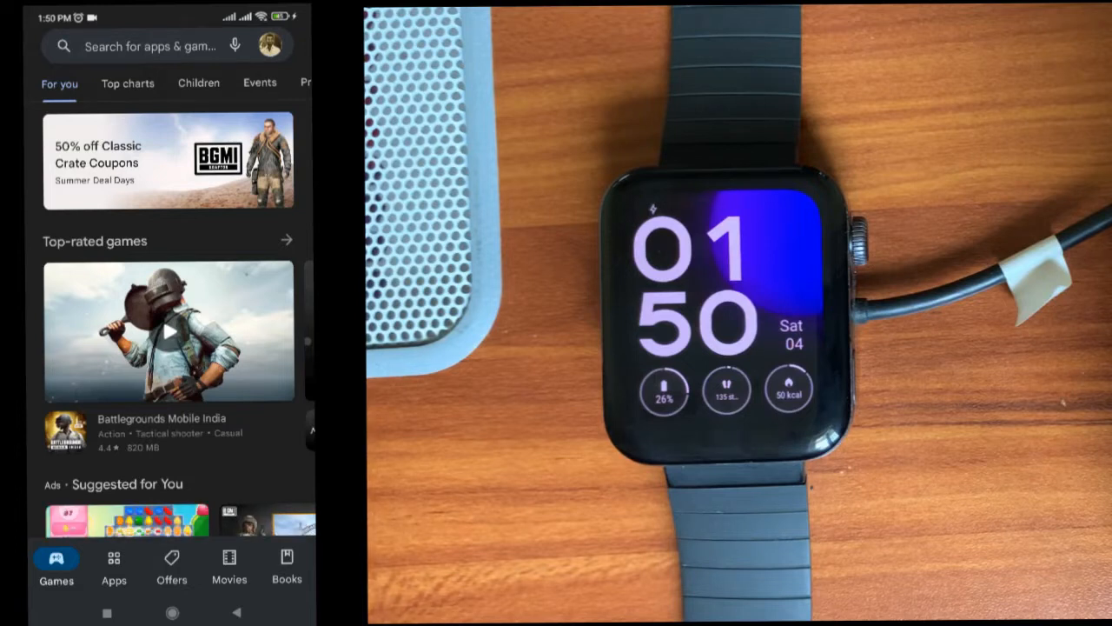
Search the Play Store for "easy" to find Easy Fire Tools.
click(156, 45)
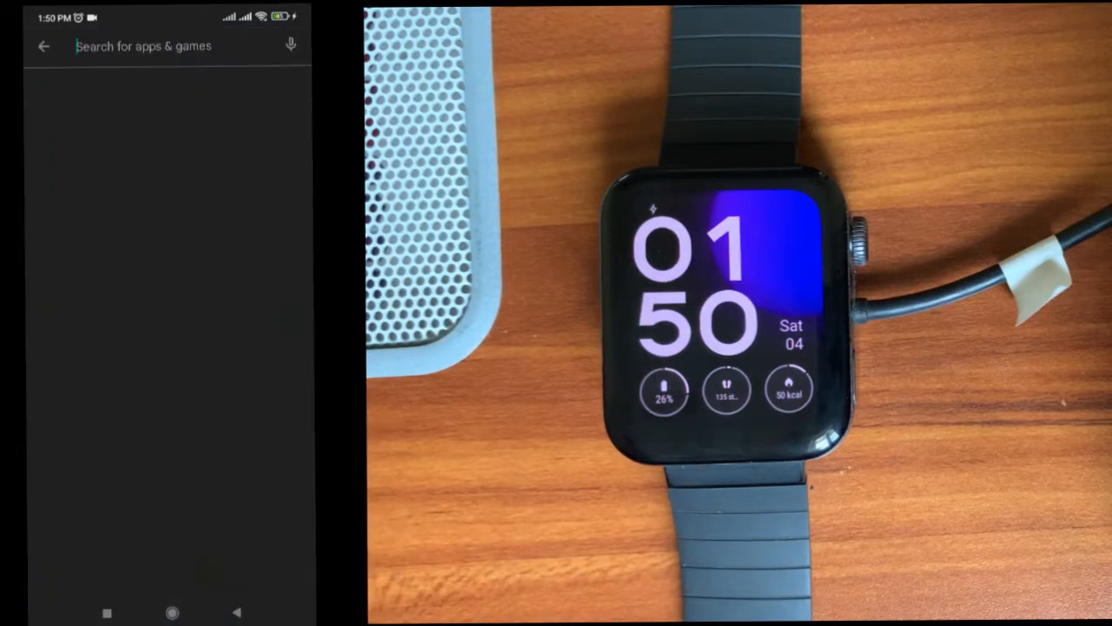
text(easy)
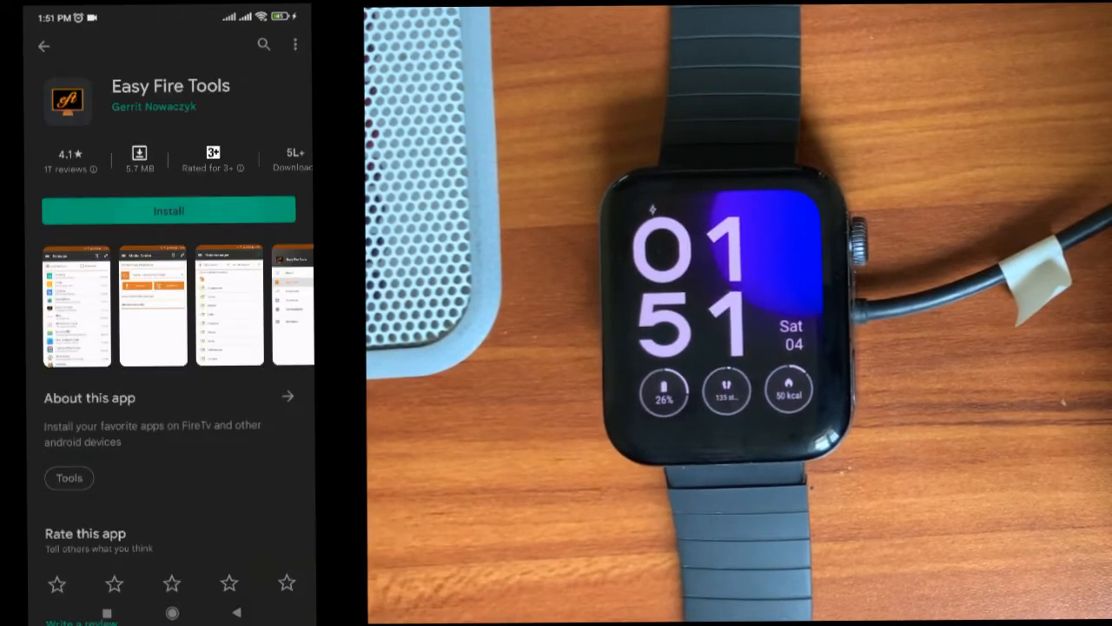
click(168, 210)
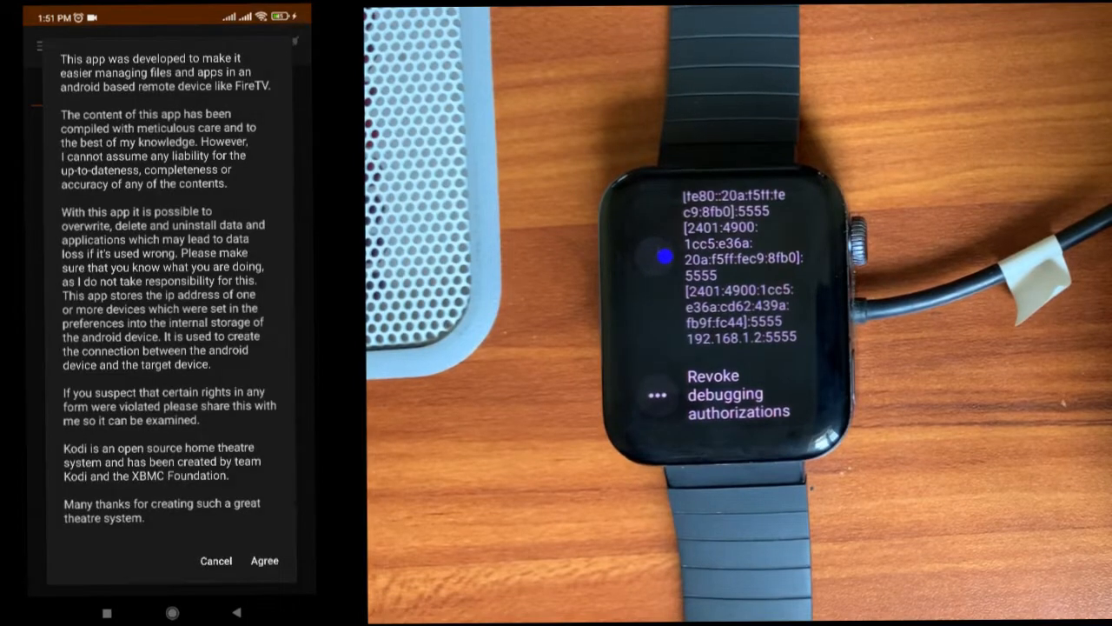
Agree to the terms and save the watch IP address 192.168.1.2.
click(264, 561)
text(192.168.1.2)
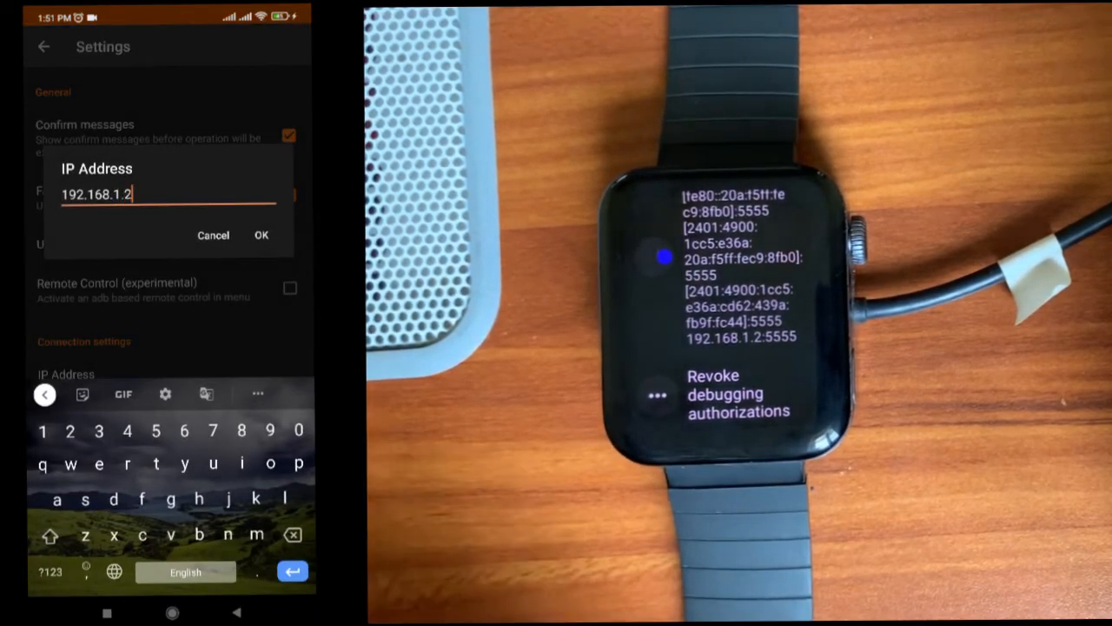
click(261, 235)
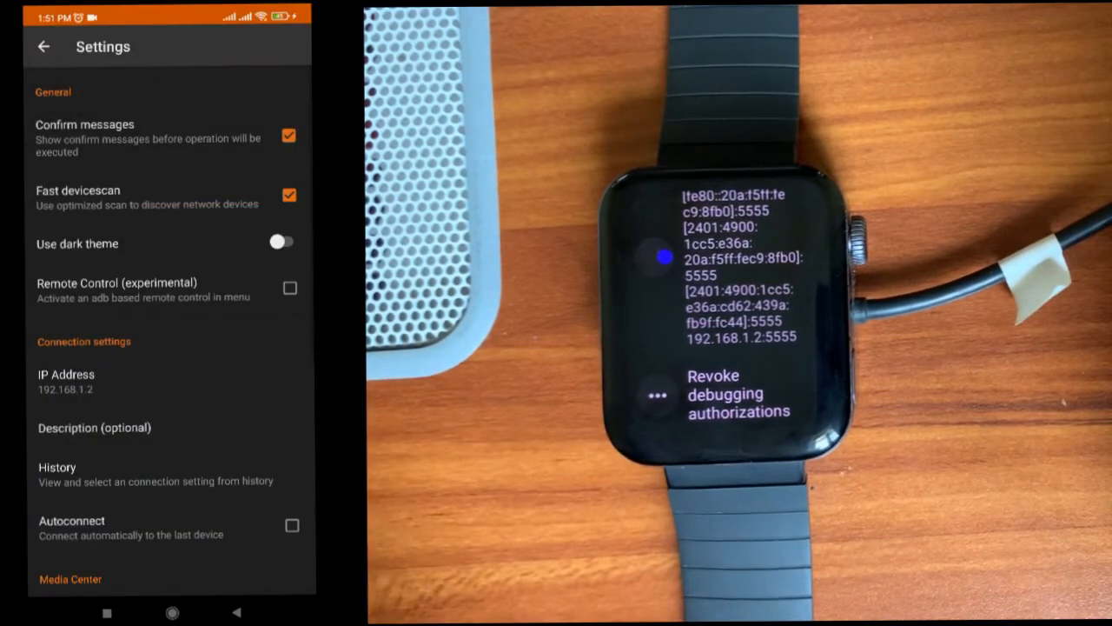
click(44, 47)
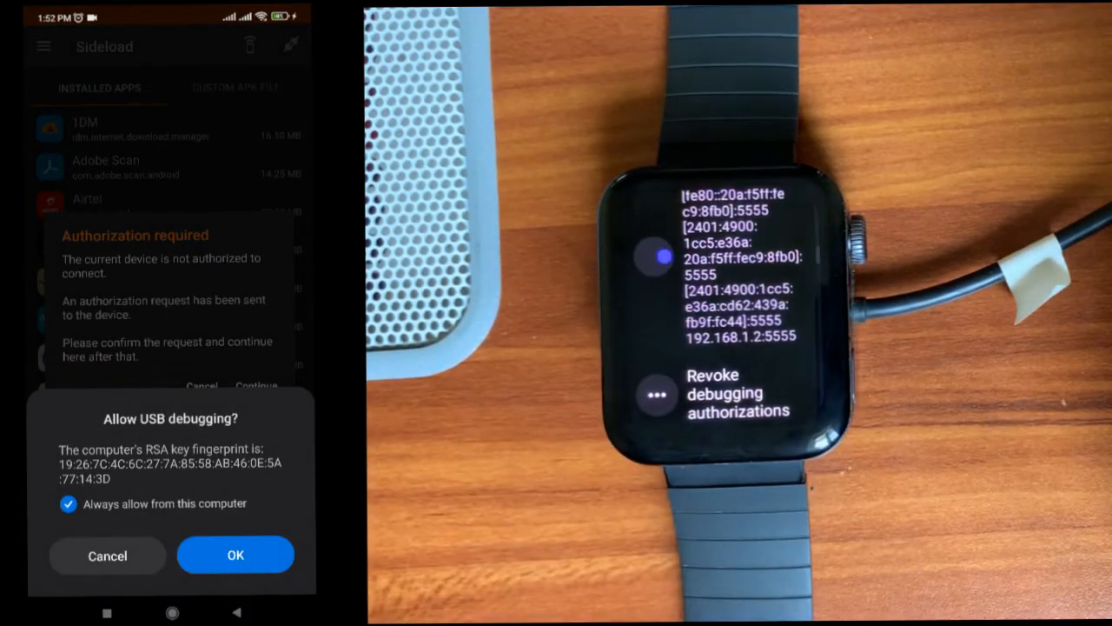
Always allow USB debugging from this phone, continue, and go to the Custom APK File tab.
click(236, 554)
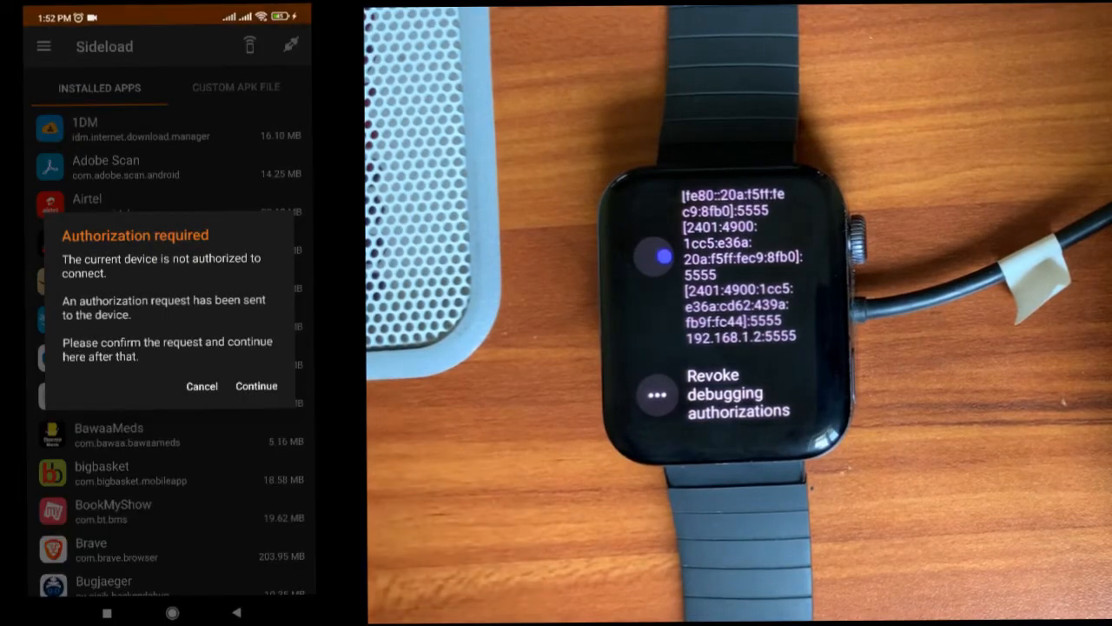
click(256, 386)
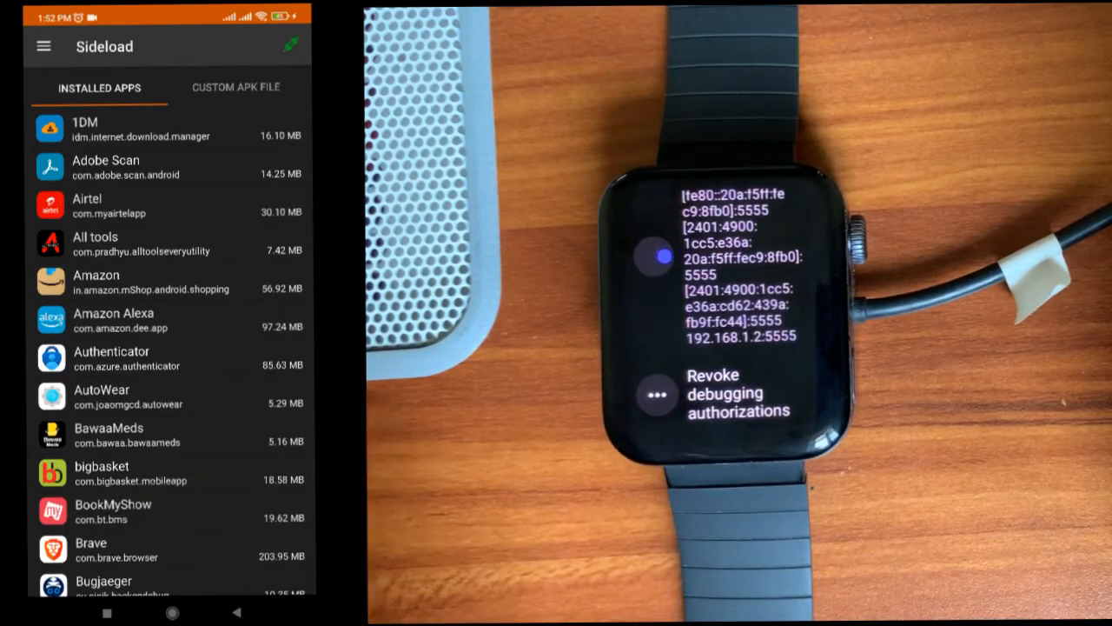
click(235, 87)
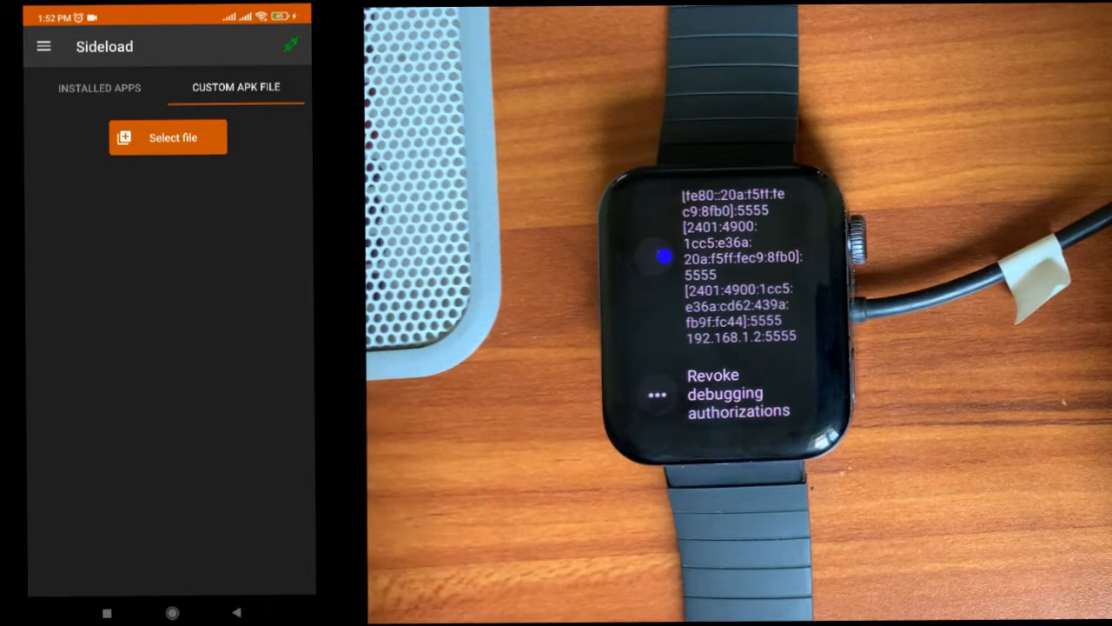
Browse phone storage for the Alexa Listens Wear APK (2.11 MB).
click(102, 87)
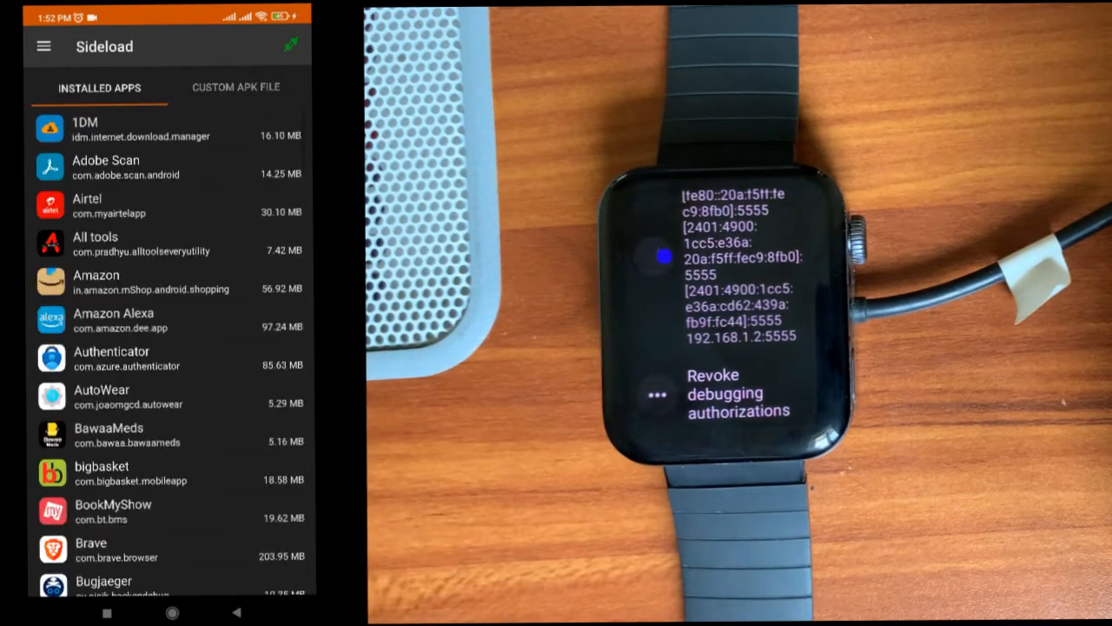
scroll(down, 3)
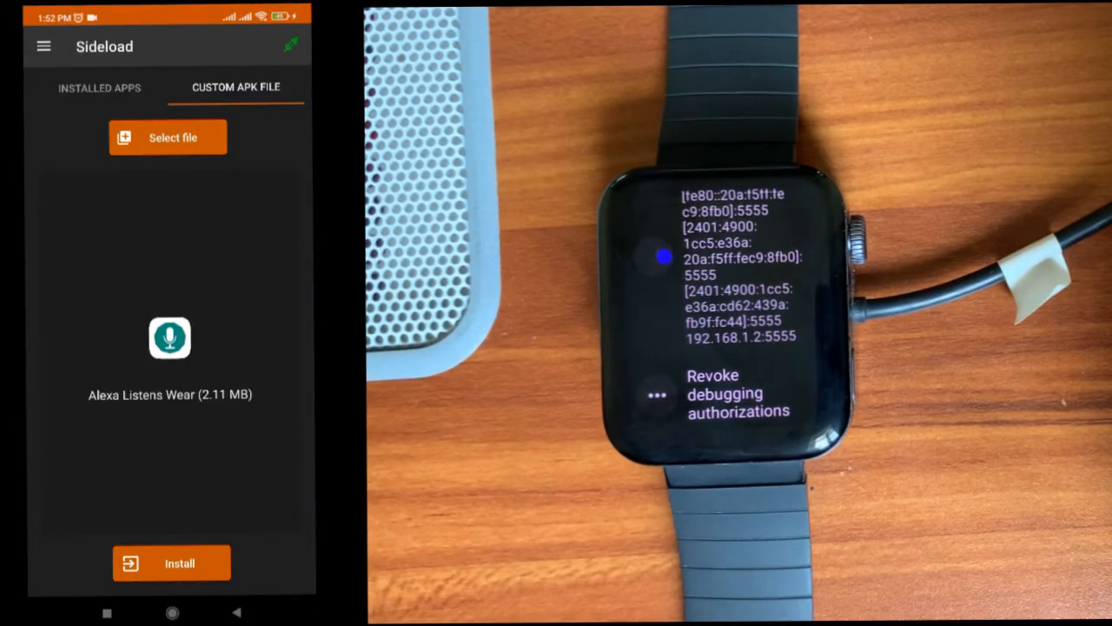
Install Alexa Listens Wear and confirm the sideload with Yes.
click(171, 562)
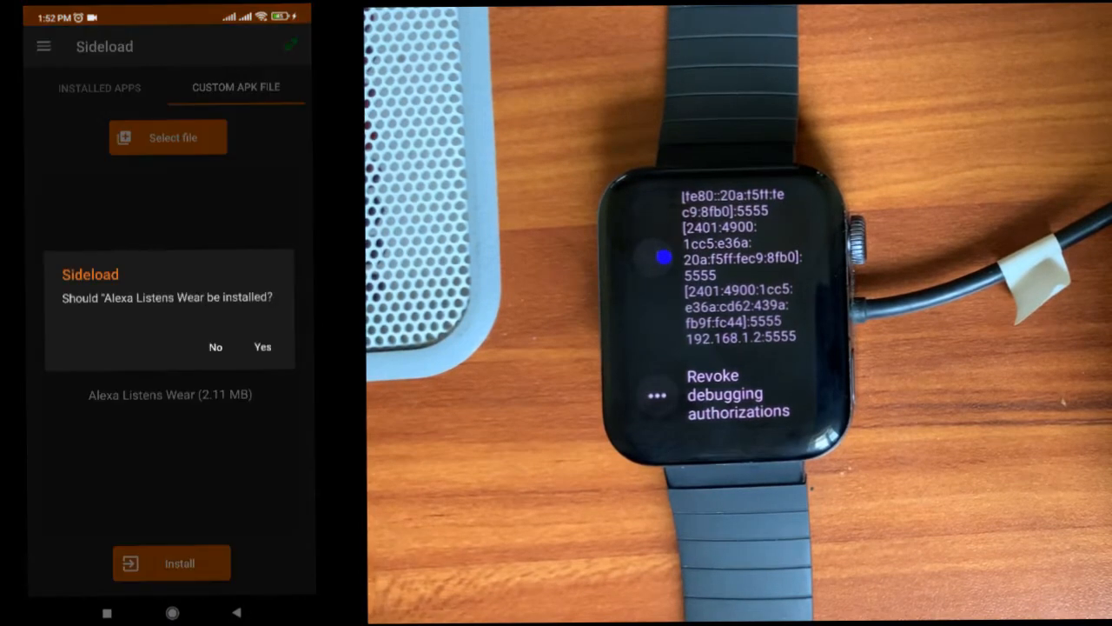
click(262, 347)
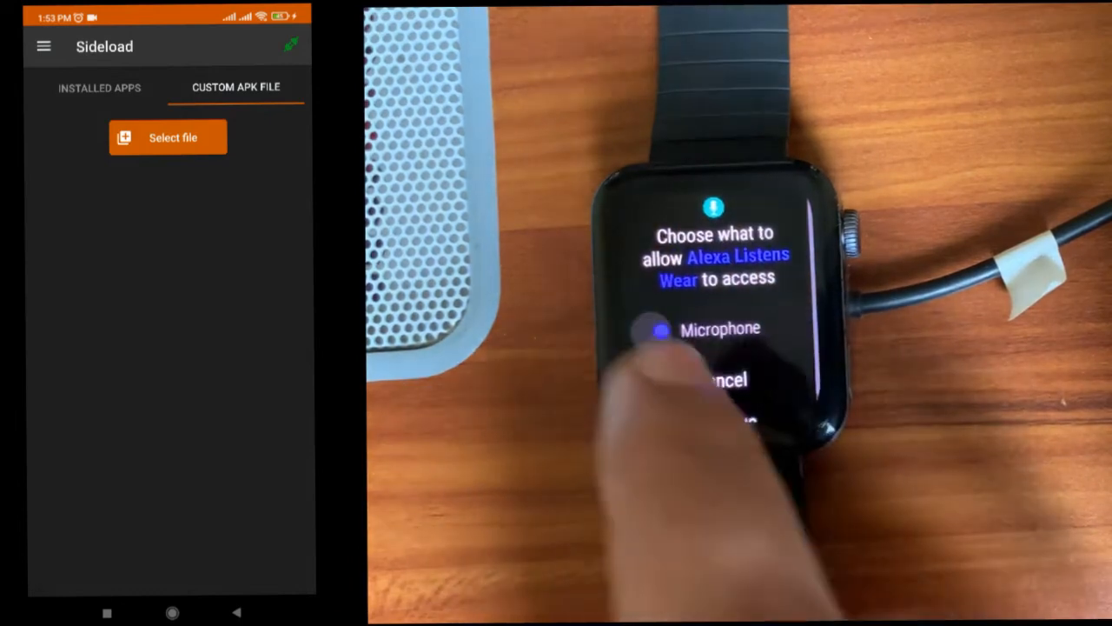
Switch on microphone access for Alexa Listens Wear on the watch.
click(654, 327)
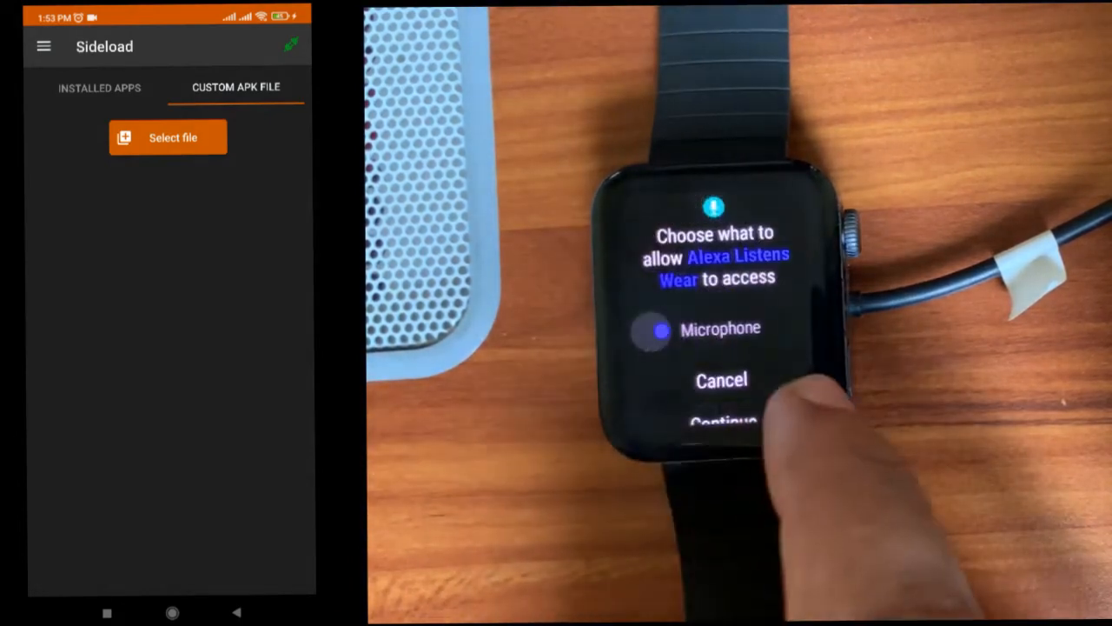